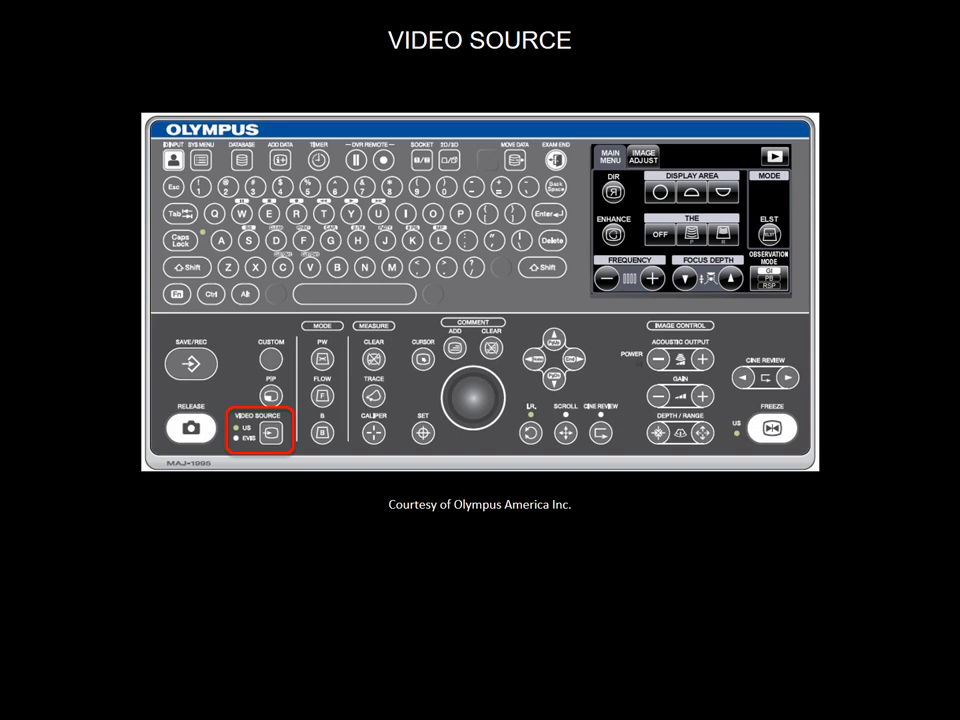
Advance the slideshow to the 'DATABASE - ADD DATA' slide
left_click(270, 396)
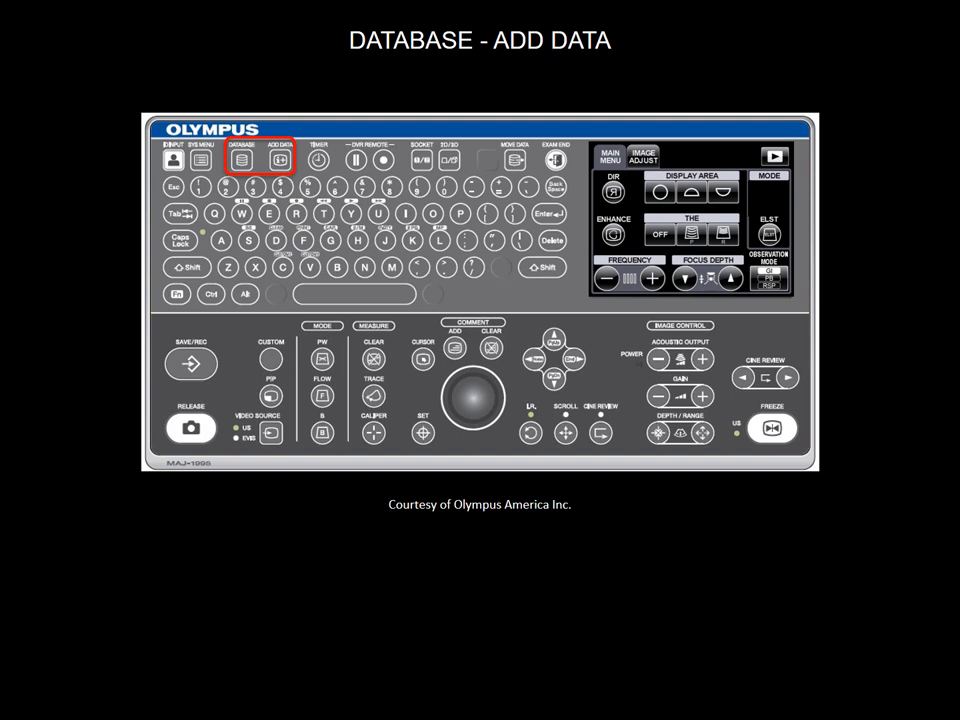
Step through the Timer and DVR Remote slides to reach the 'KEYBOARD (MAJ-1995) LAYOUT' slide
left_click(320, 160)
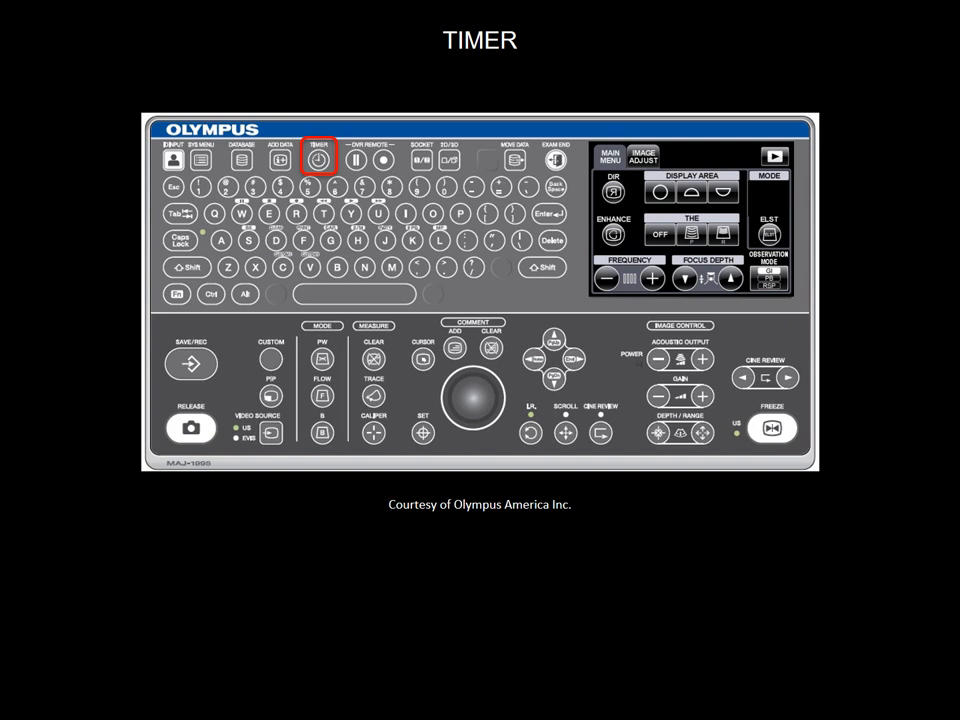
left_click(370, 160)
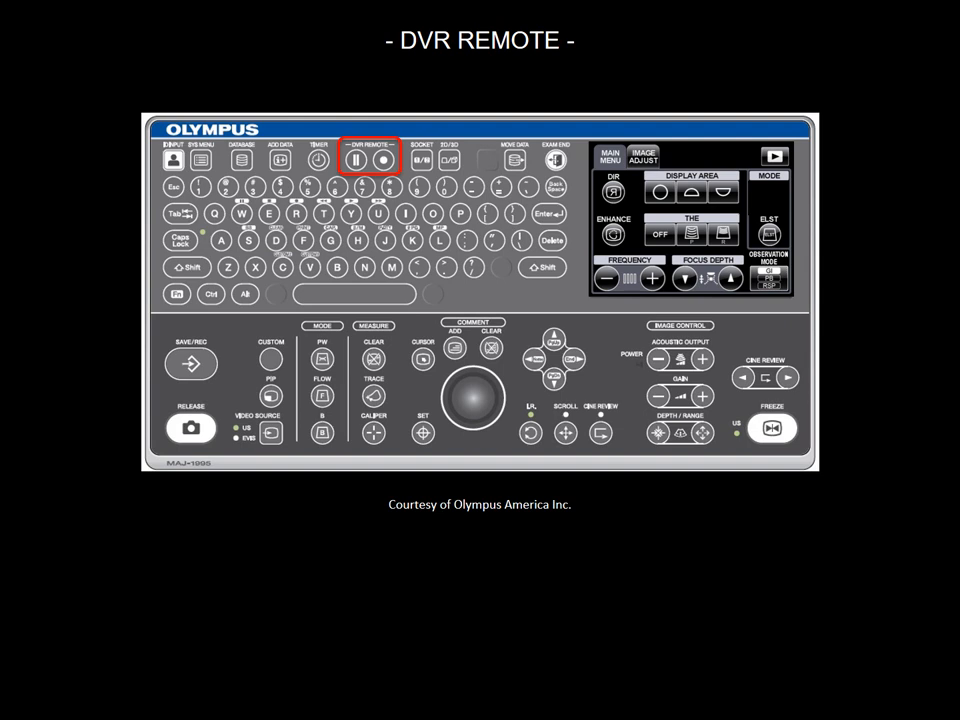
left_click(420, 160)
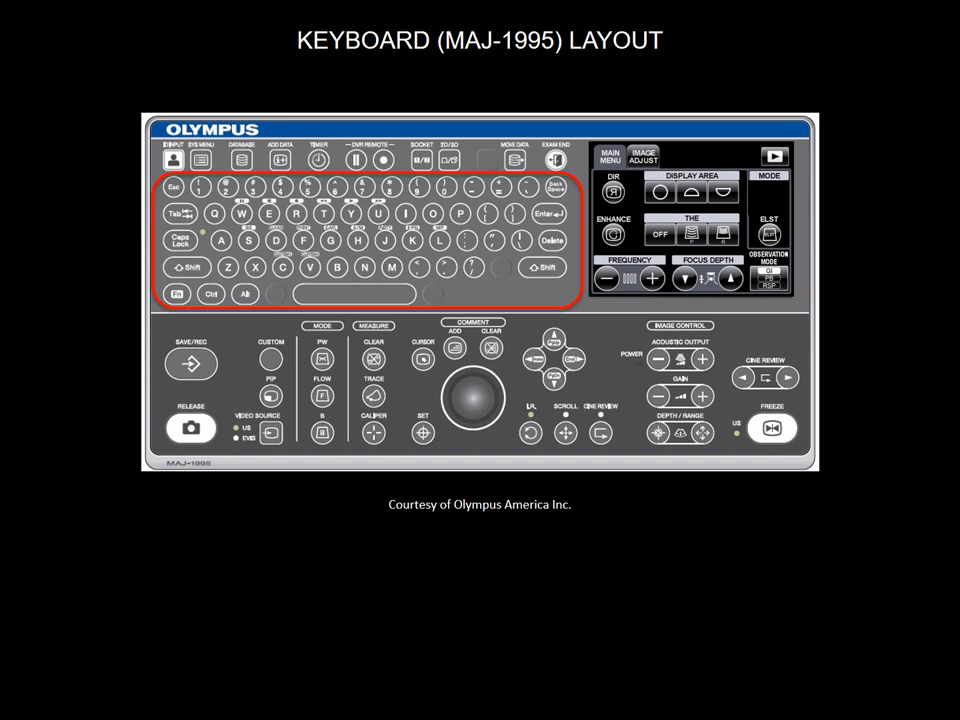
Advance from the keyboard layout slide to the 'FREQUENCY' slide
left_click(628, 278)
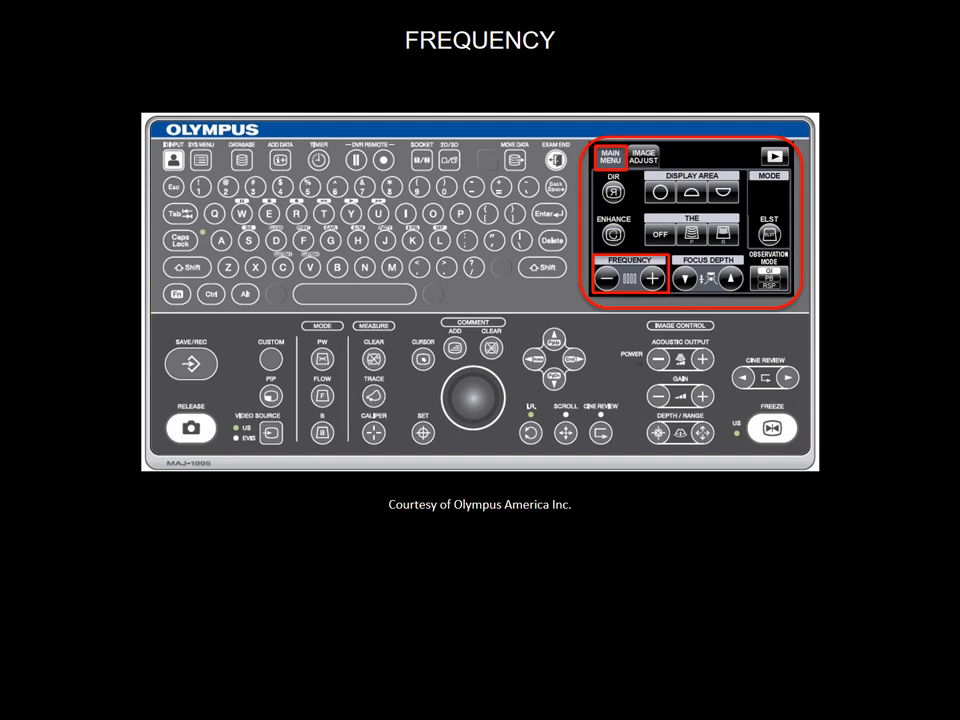
left_click(612, 232)
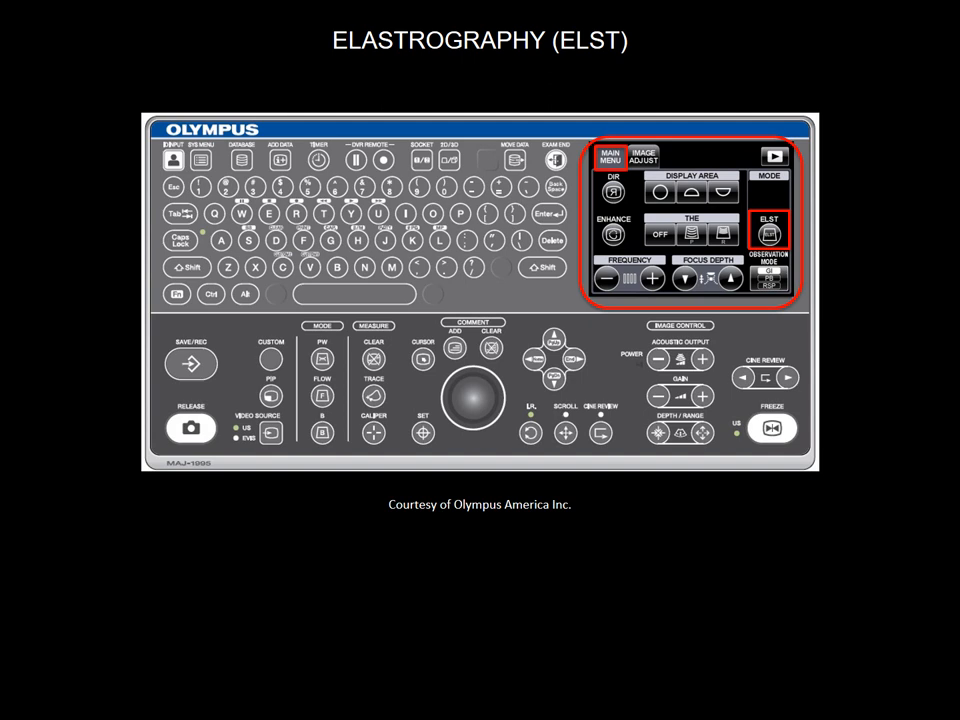
Advance from elastography to the 'MODES: PW - FLOW - B' slide
left_click(644, 156)
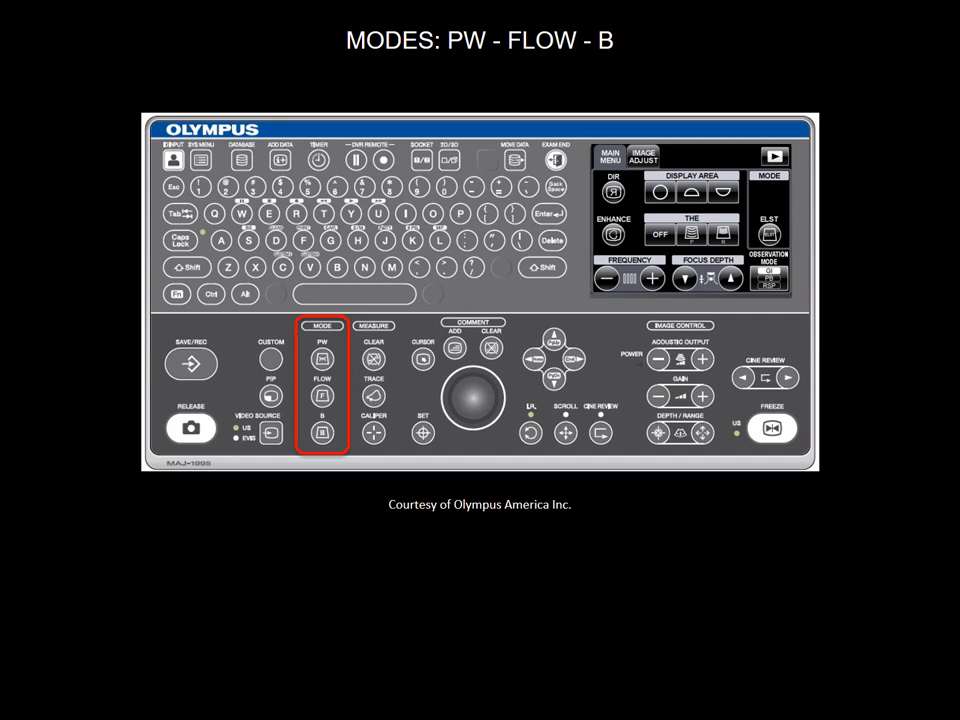
Advance from the modes overview to the 'FLOW' slide
left_click(322, 392)
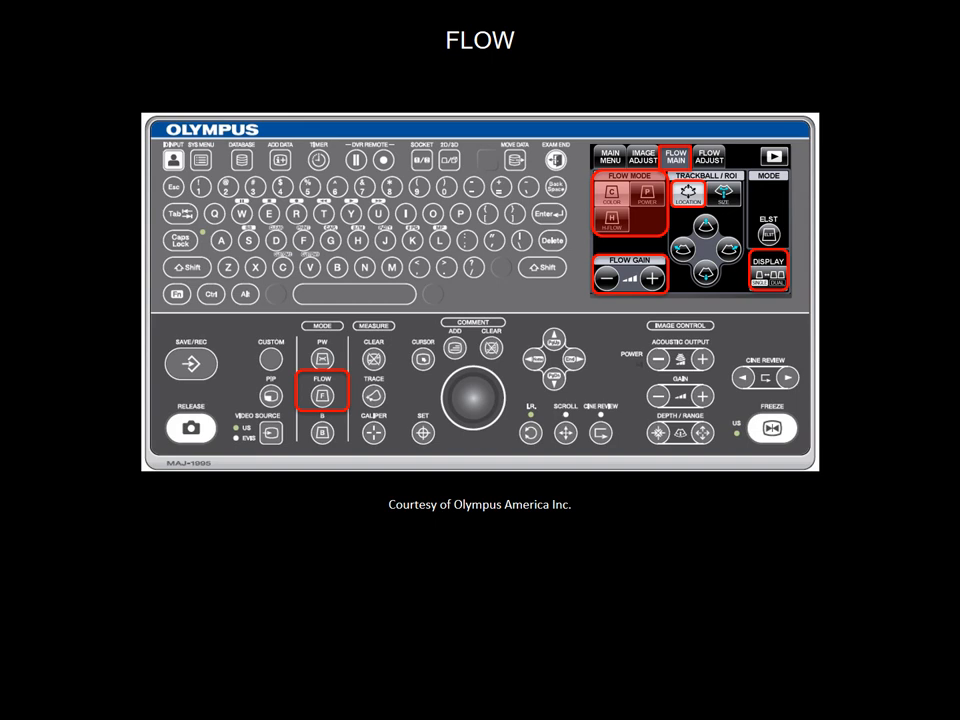
Advance to the 'FREEZE - CINE REVIEW - SAVE/RECORD - RELEASE' slide
left_click(320, 356)
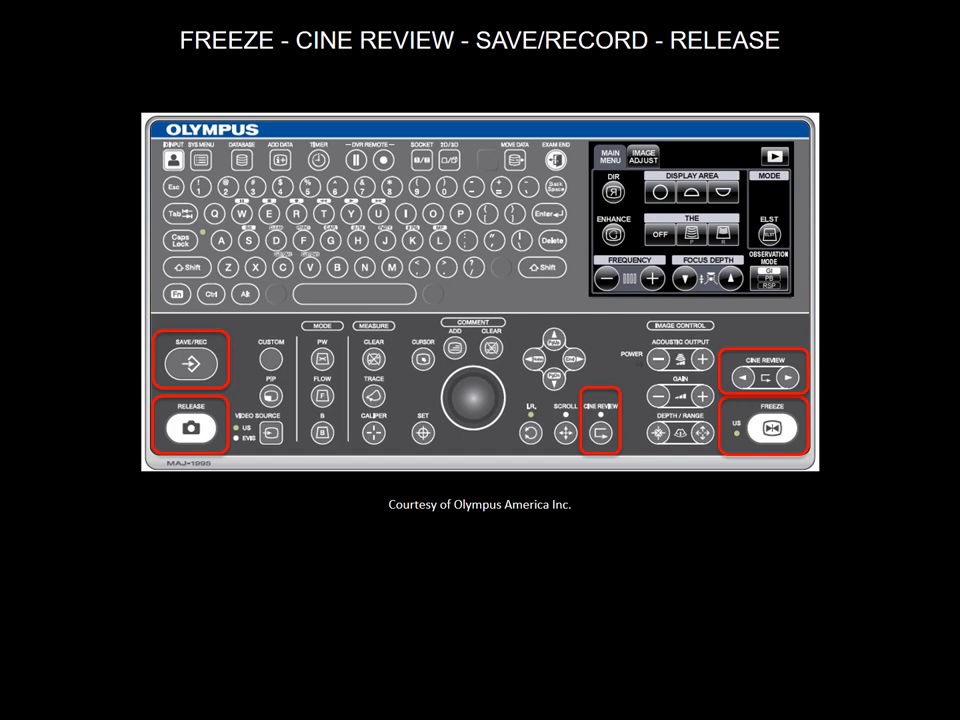
Advance to the 'MEASURE / COMMENT' slide
left_click(770, 278)
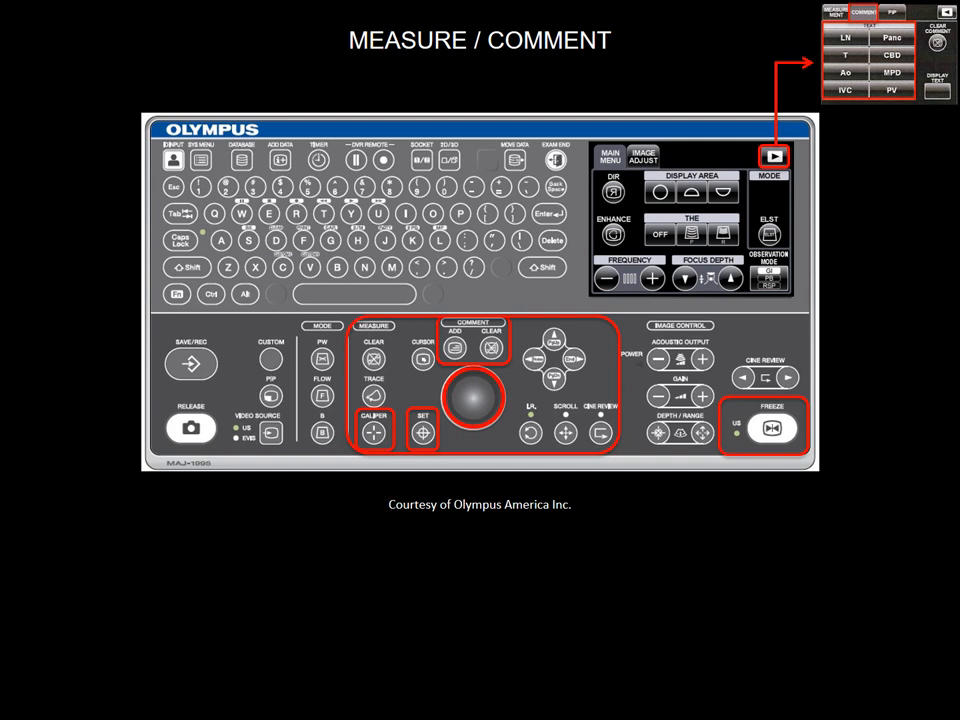
left_click(556, 160)
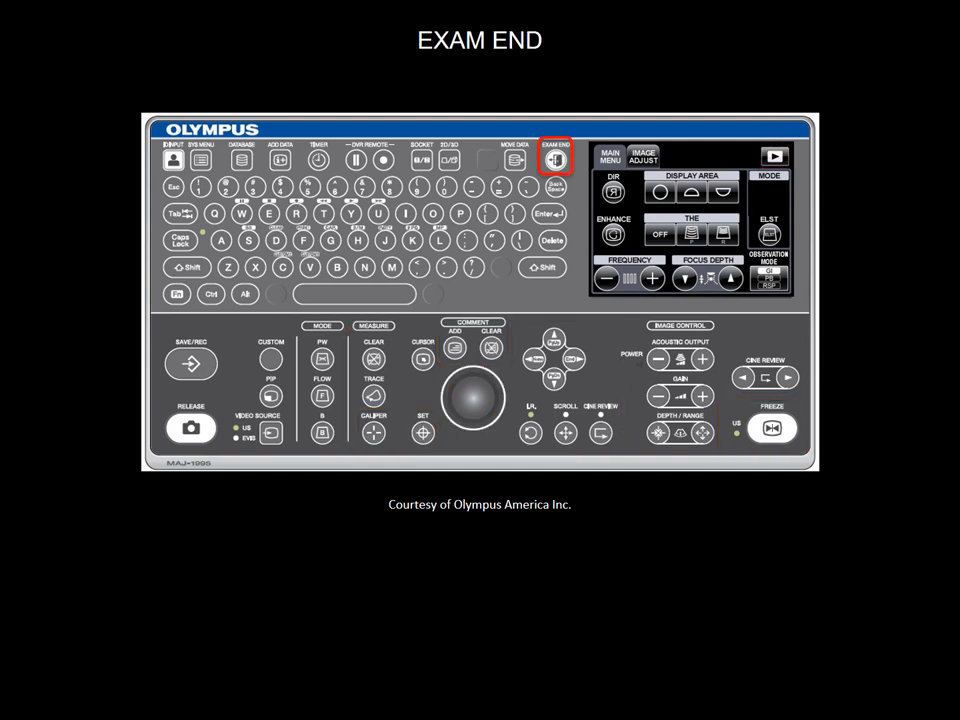